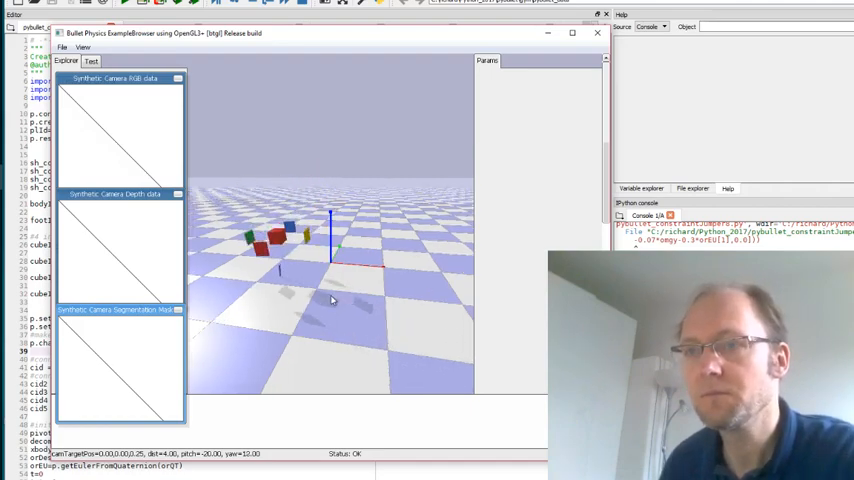
Orbit the camera around the scene to view the colored cubes lined up from another side.
left_click_drag(335, 300, 290, 288)
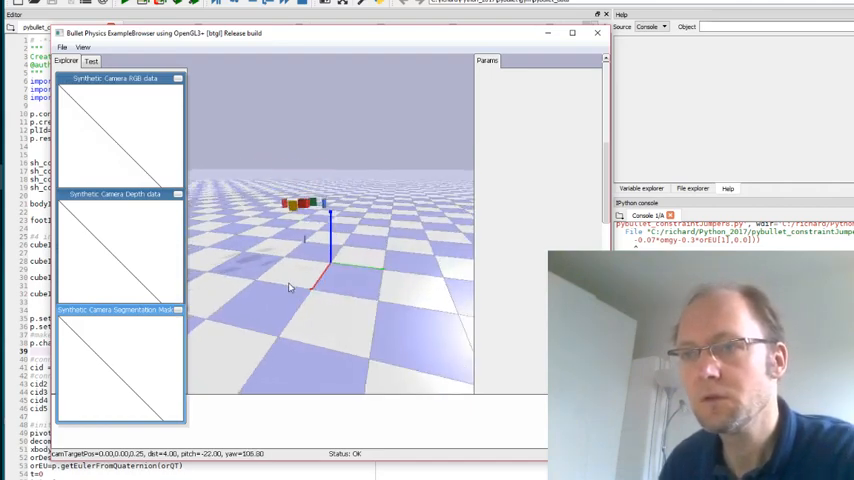